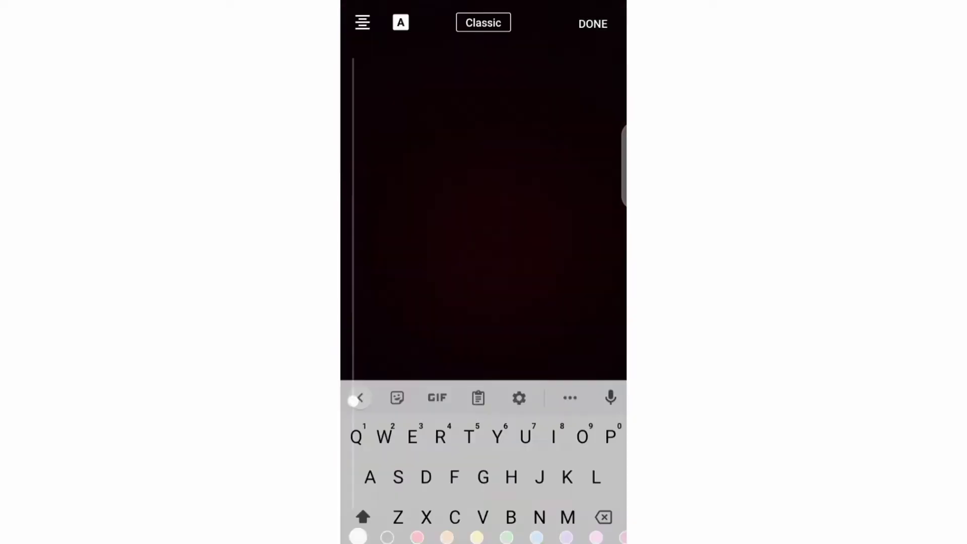
- Remove the caption background and type 'Hey There' as plain text
left_click(401, 22)
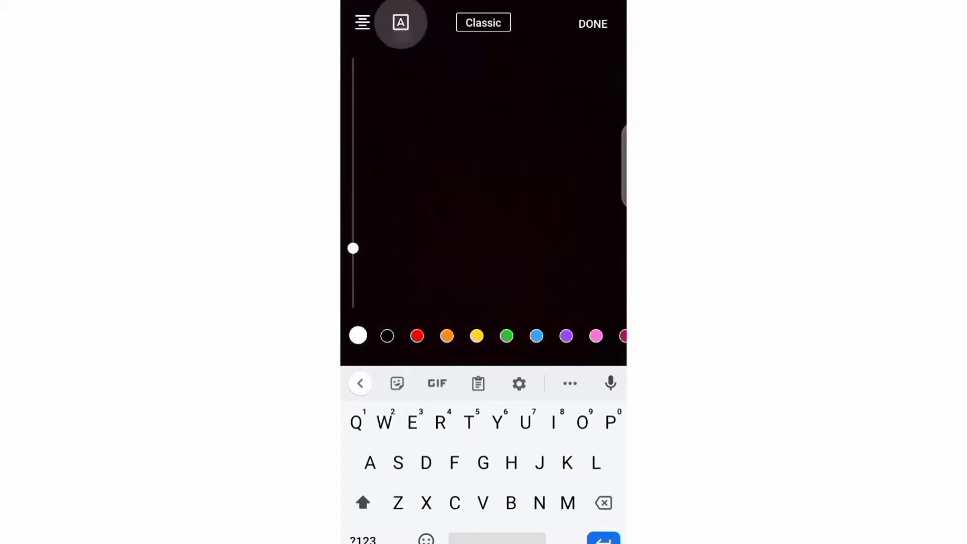
type("Hey There")
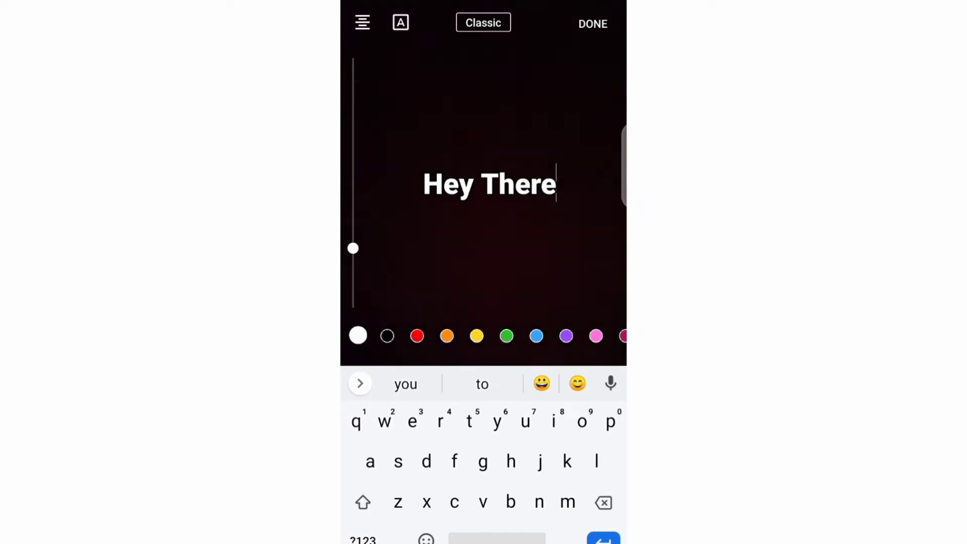
left_click(482, 22)
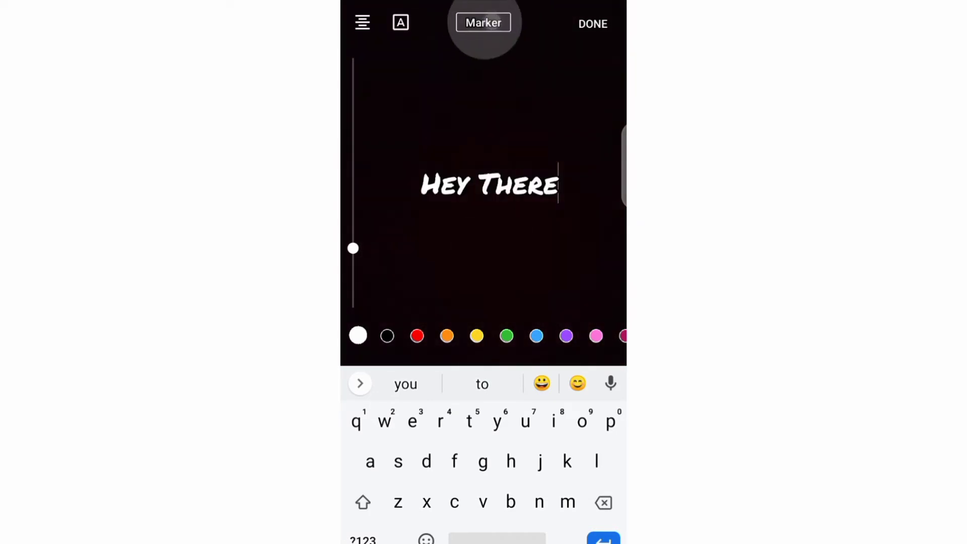
left_click(483, 23)
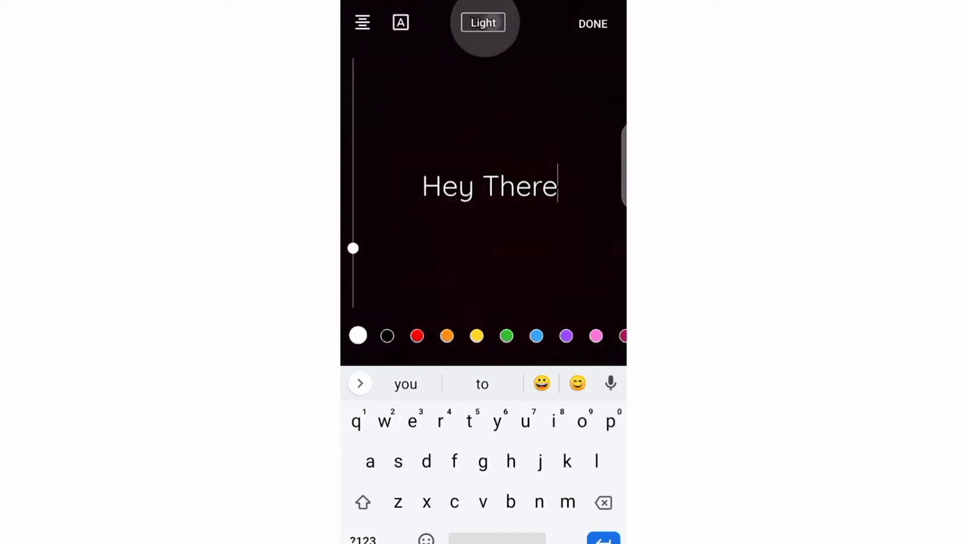
left_click(483, 22)
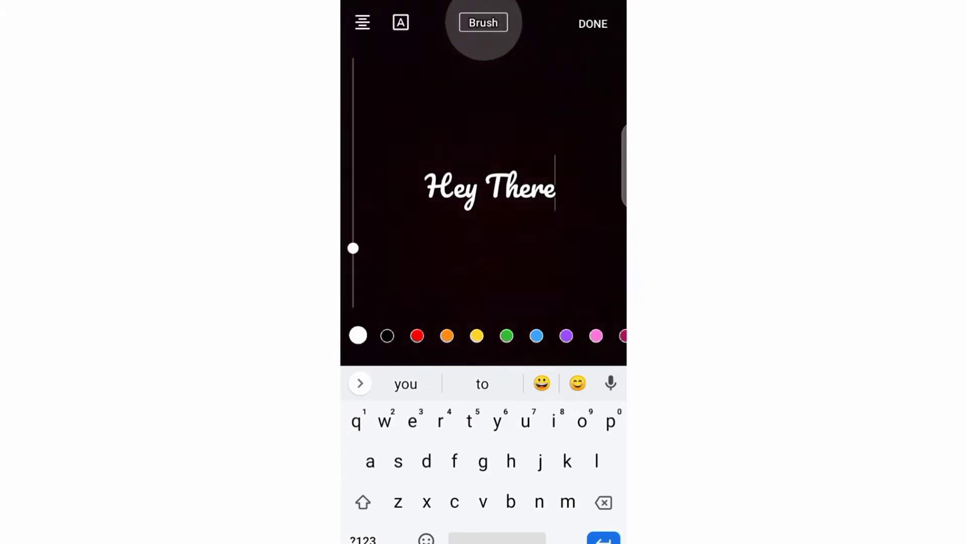
left_click(482, 22)
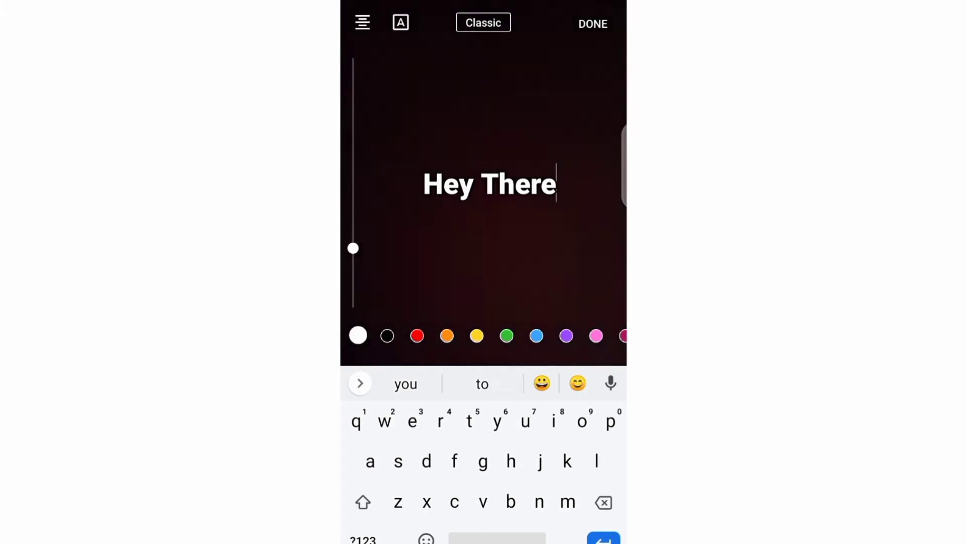
- Give the 'Hey There' caption a solid filled background box coloured red
left_click(399, 23)
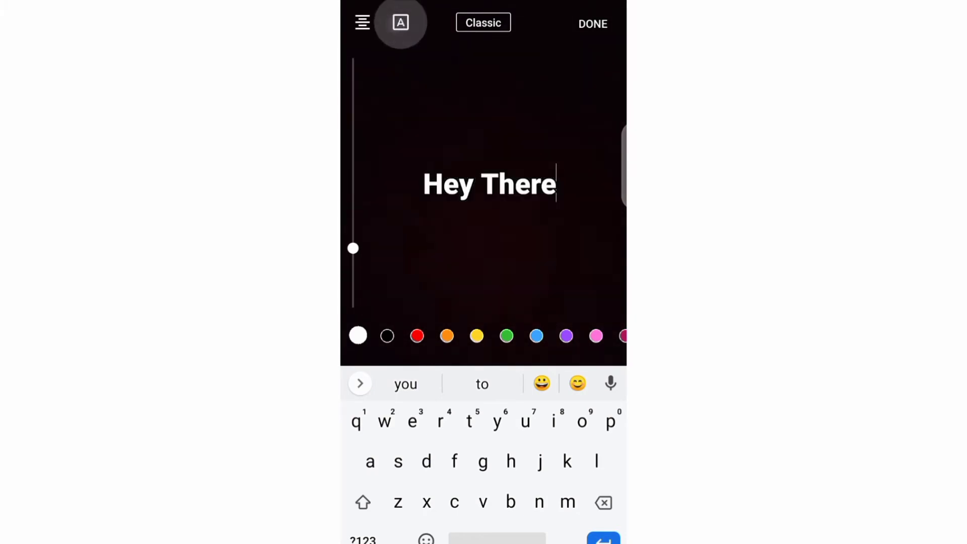
left_click(399, 22)
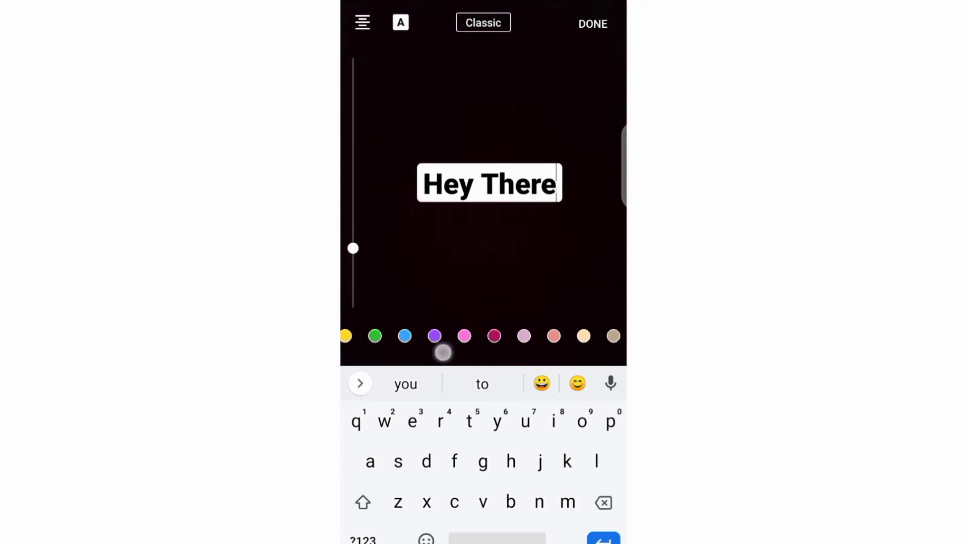
left_click(418, 335)
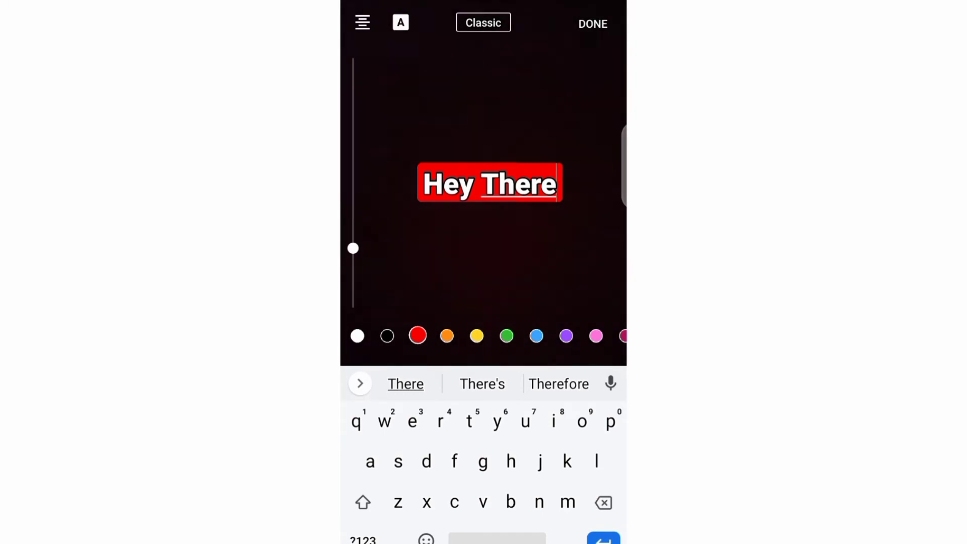
- Place the red 'Hey There' caption on the Short and show its EDIT/TIMING popup
left_click(591, 24)
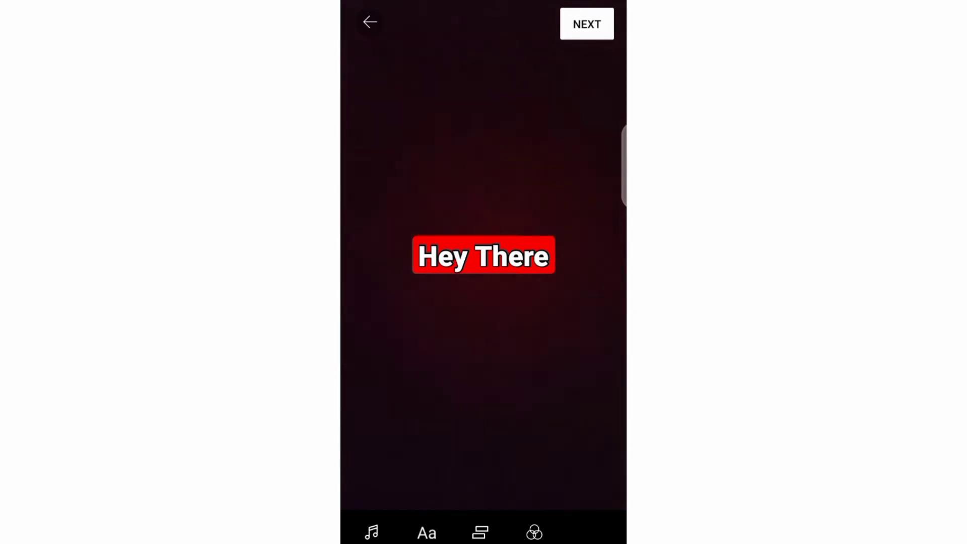
left_click(483, 255)
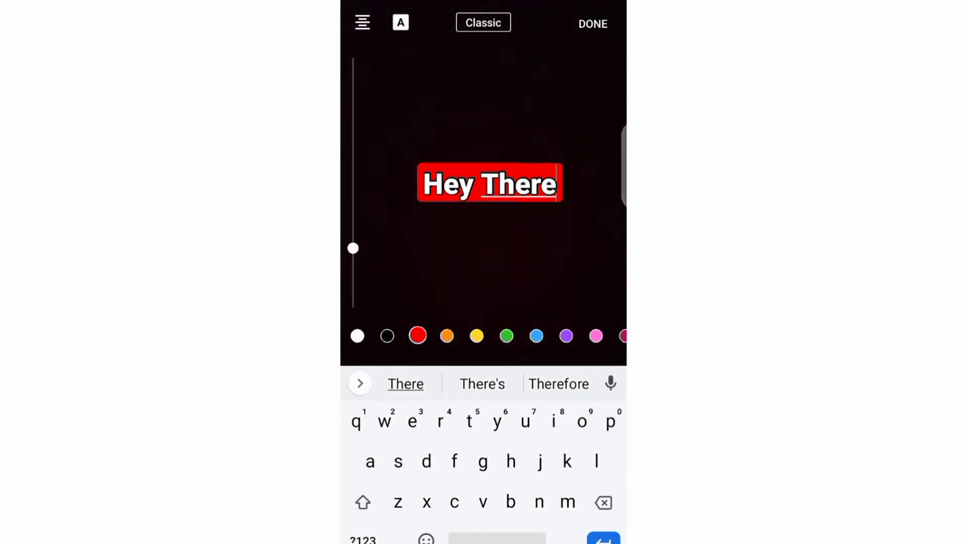
left_click(591, 23)
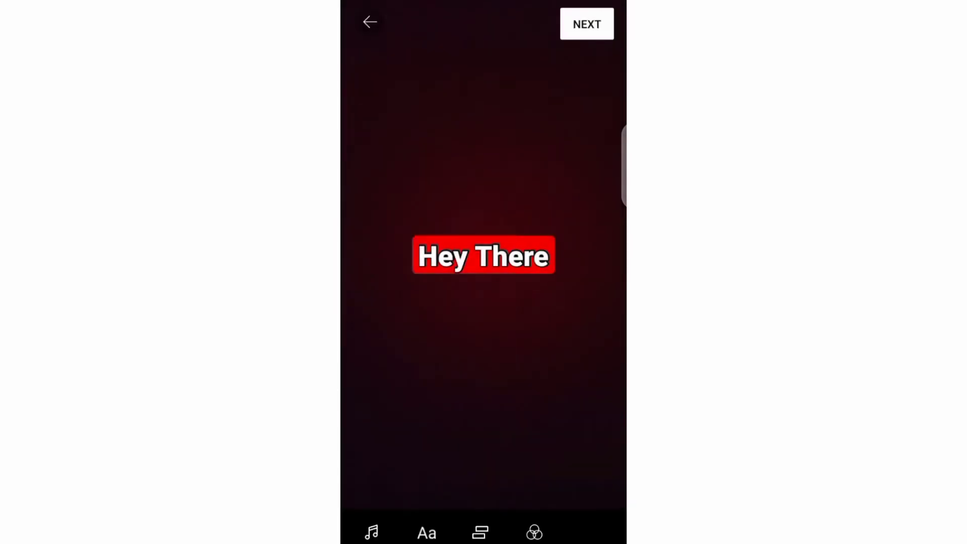
left_click(483, 255)
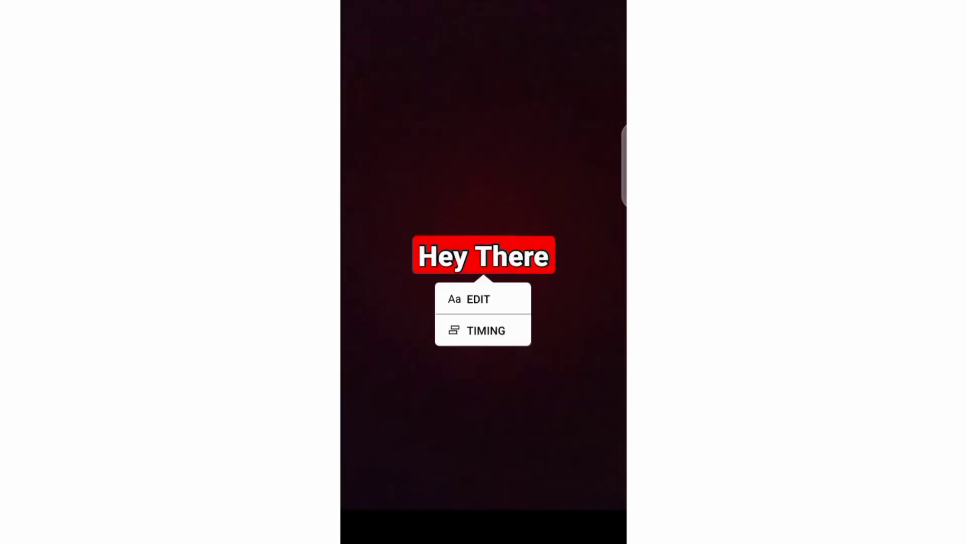
- Confirm the caption's timing spans the full clip, previewing to the end, then reopen it
left_click(484, 329)
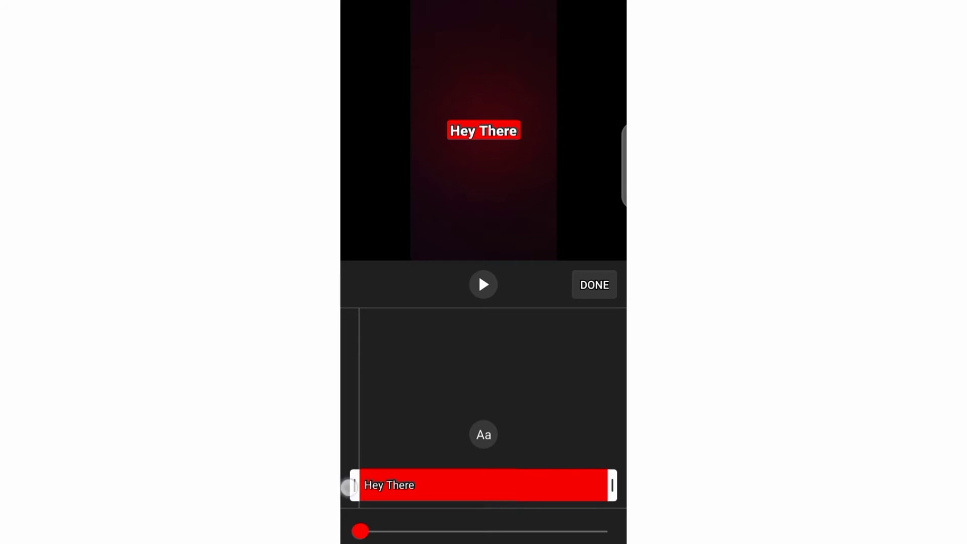
left_click_drag(360, 531, 604, 530)
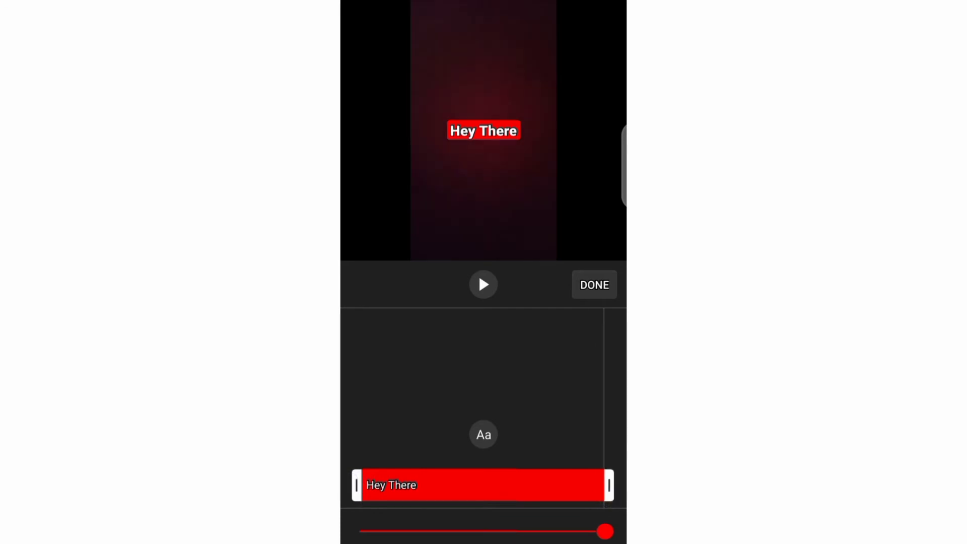
left_click(593, 284)
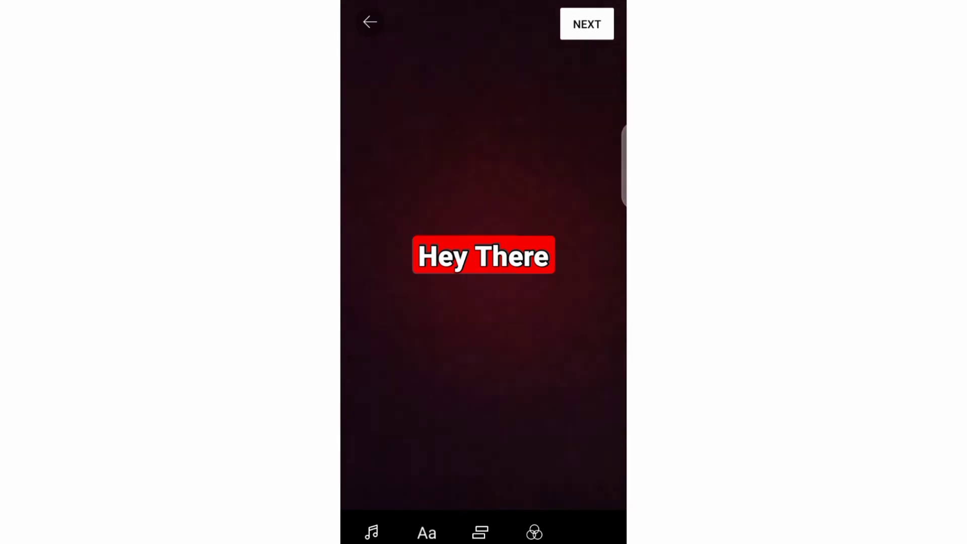
left_click(483, 255)
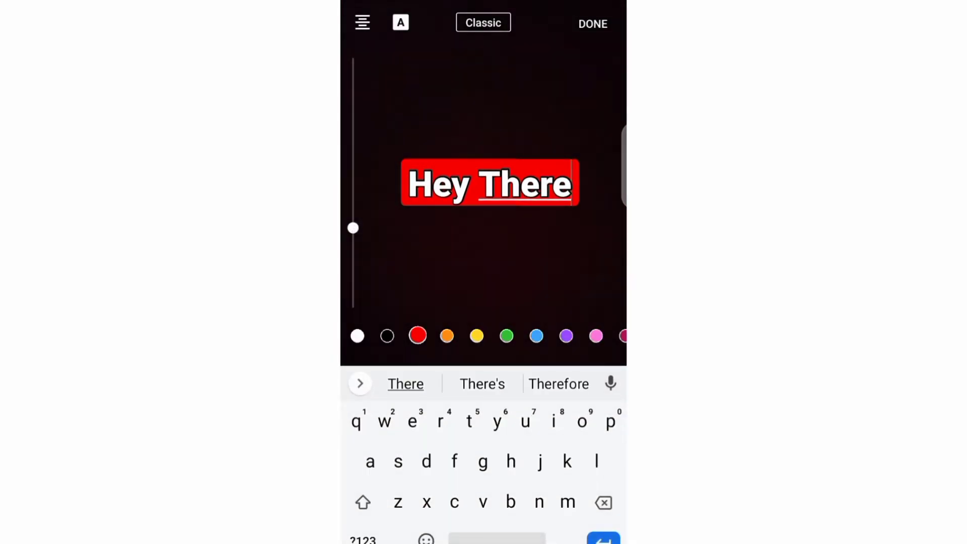
left_click(591, 24)
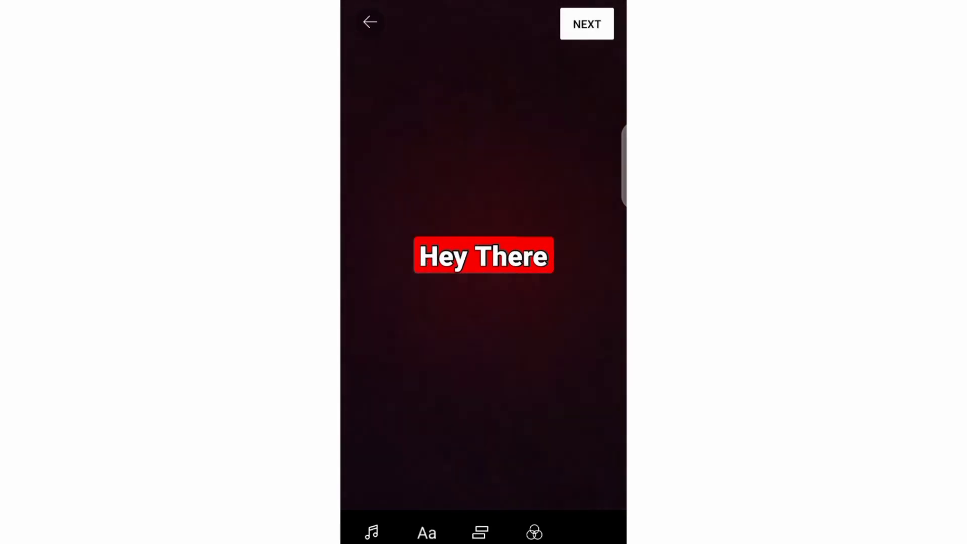
- Drag the 'Hey There' caption from mid-frame down near the bottom of the preview
left_click_drag(483, 254, 484, 304)
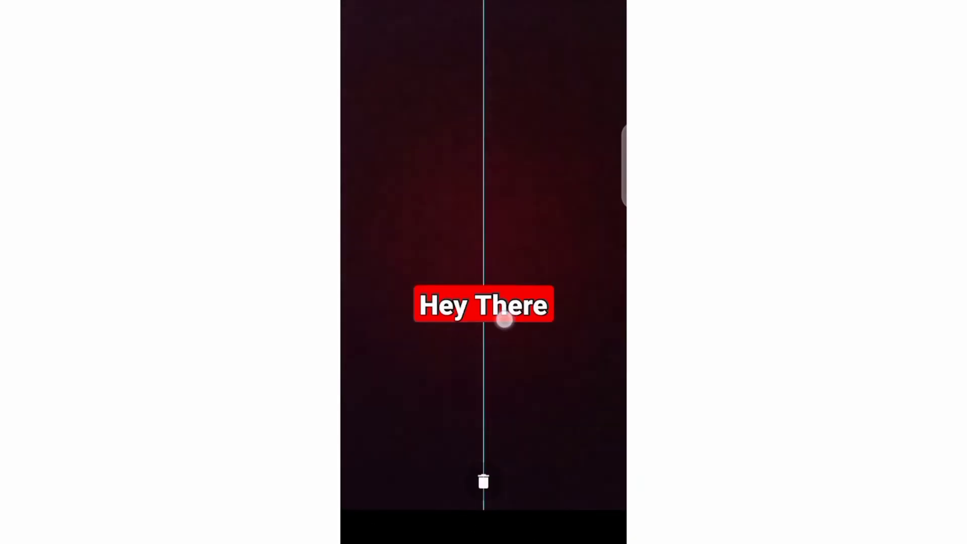
left_click_drag(484, 305, 484, 407)
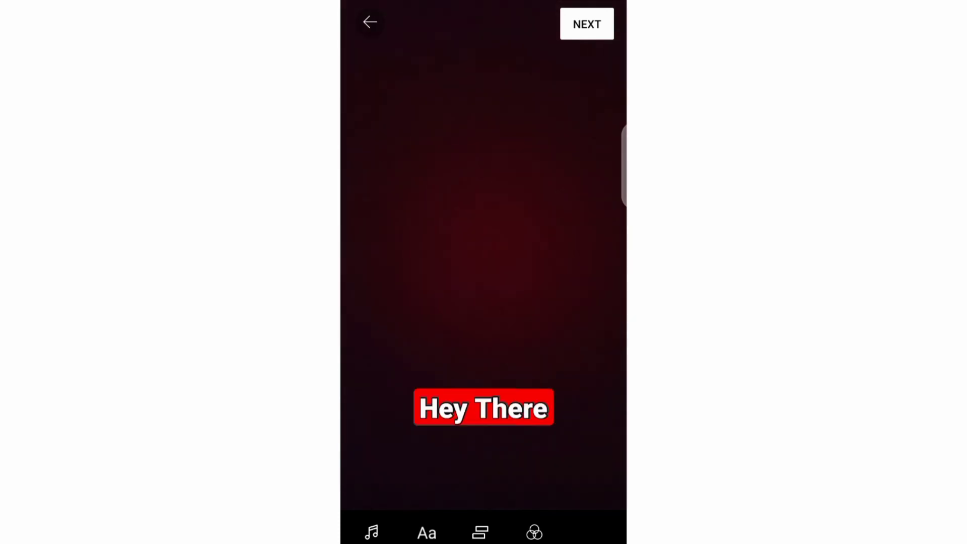